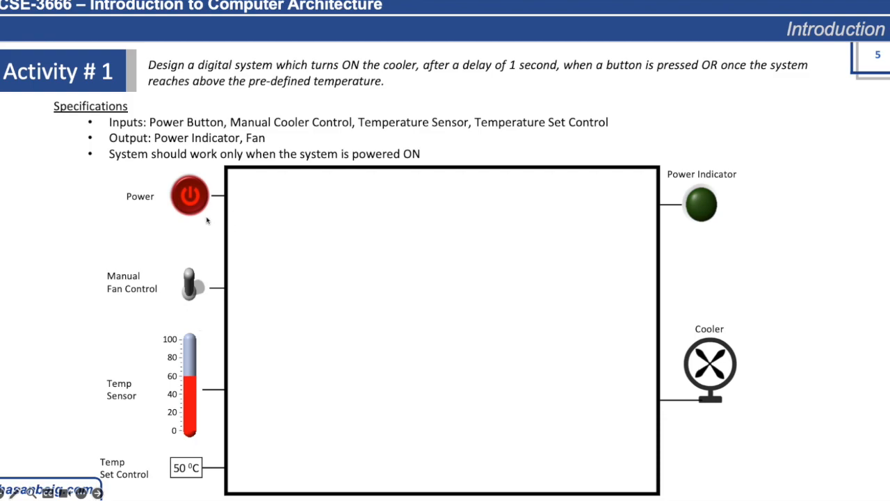
mouse_move(467, 144)
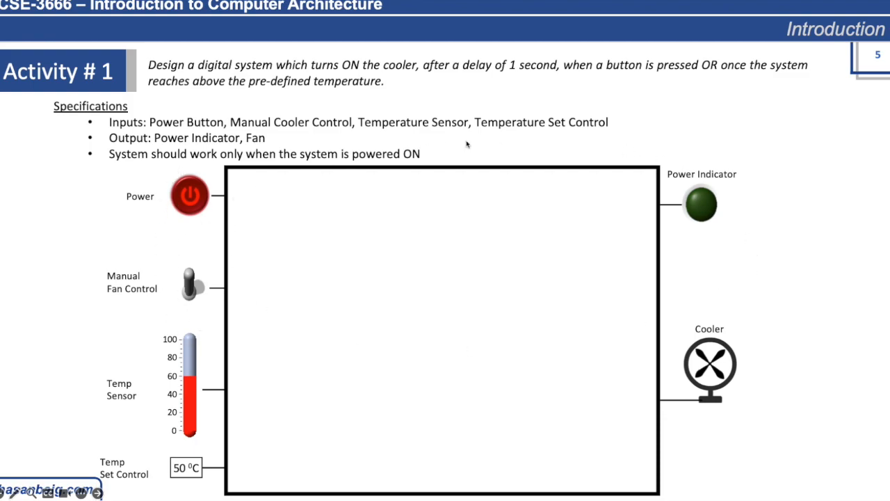
mouse_move(395, 354)
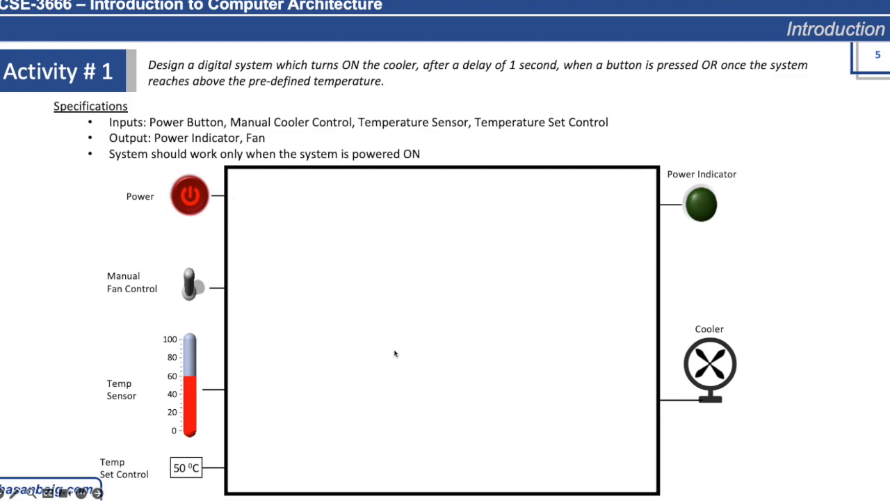
mouse_move(499, 374)
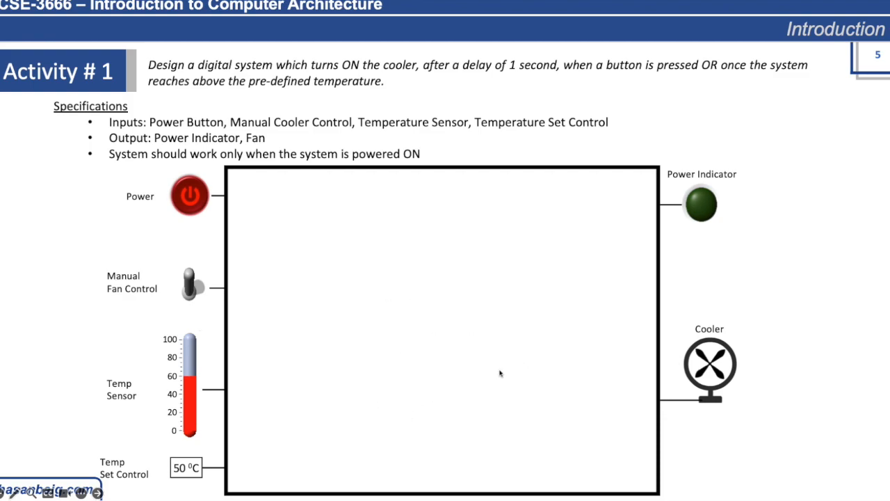
mouse_move(483, 379)
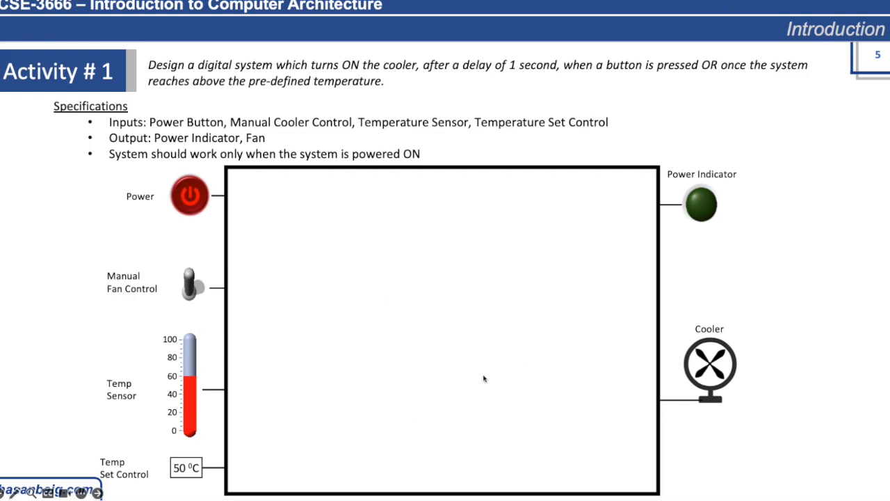
mouse_move(441, 242)
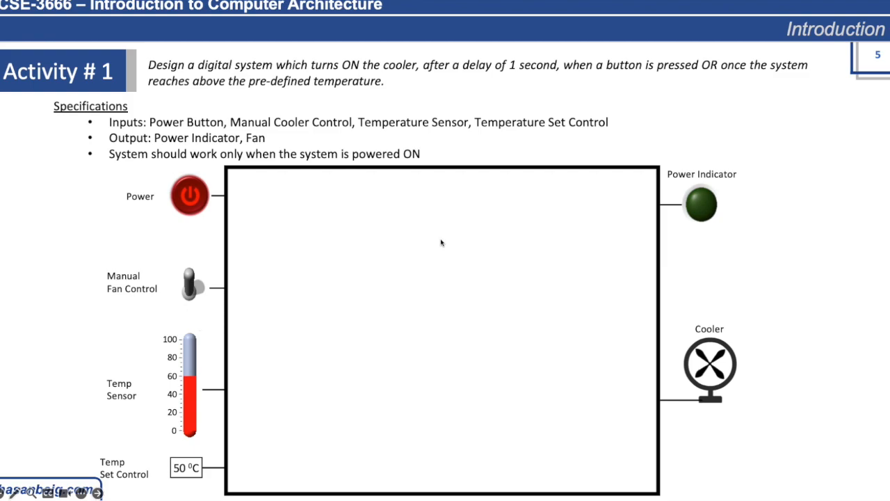